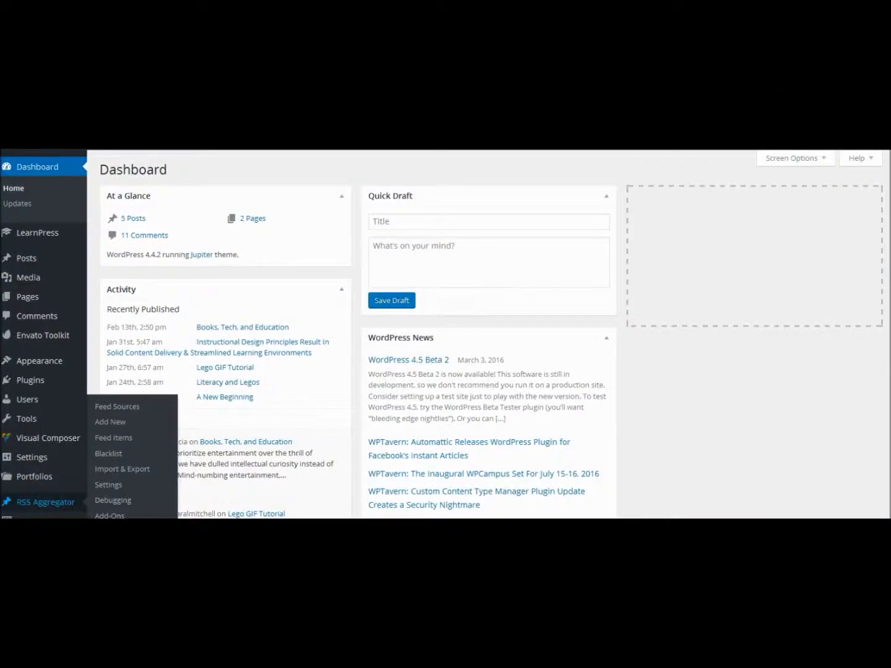
pyautogui.moveTo(31, 507)
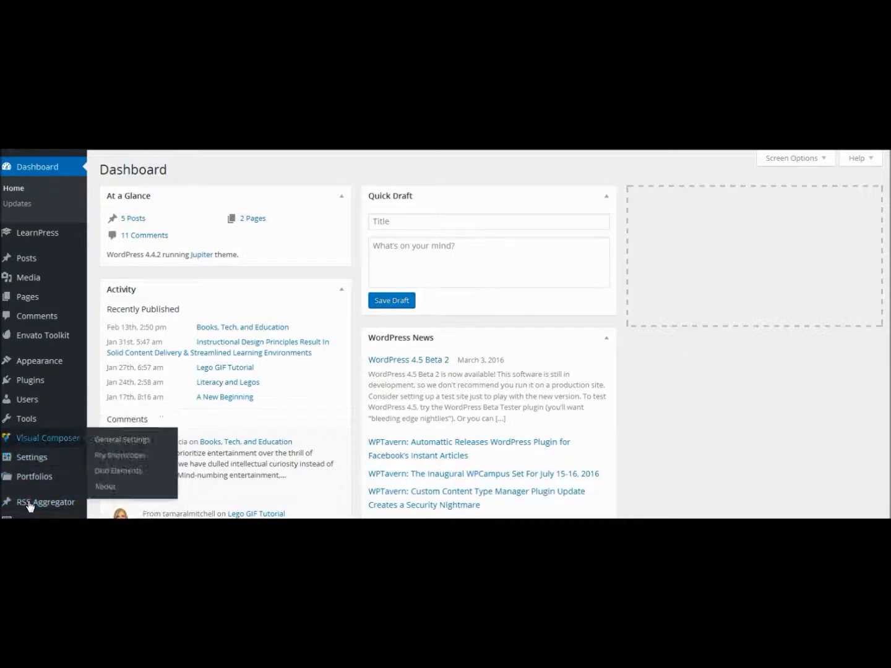
pyautogui.moveTo(28, 398)
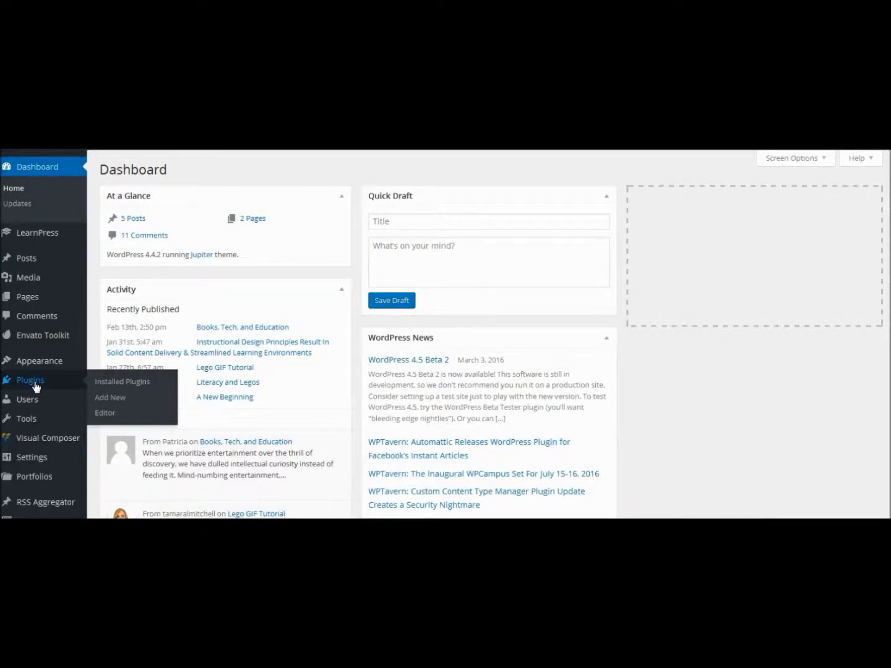
# - Show the Installed Plugins list from the admin sidebar
pyautogui.click(122, 381)
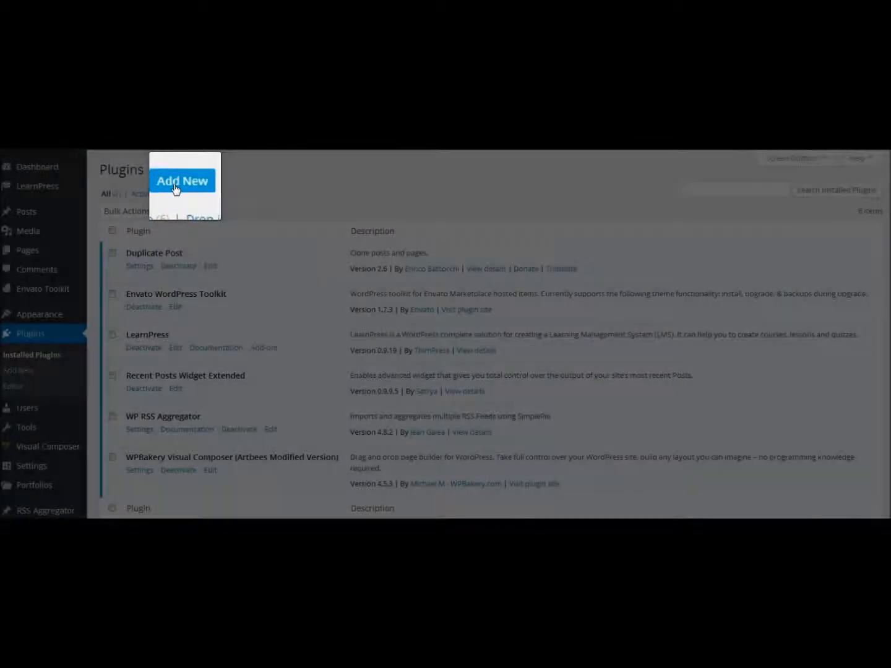
# - Go to Add New plugins and search for 'BadgeOS'
pyautogui.click(180, 180)
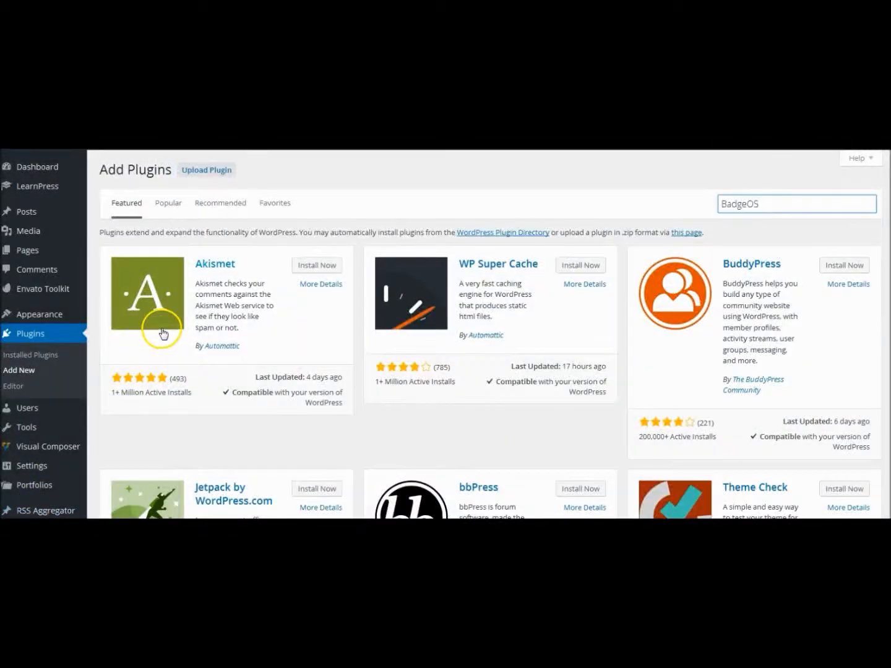
pyautogui.moveTo(371, 187)
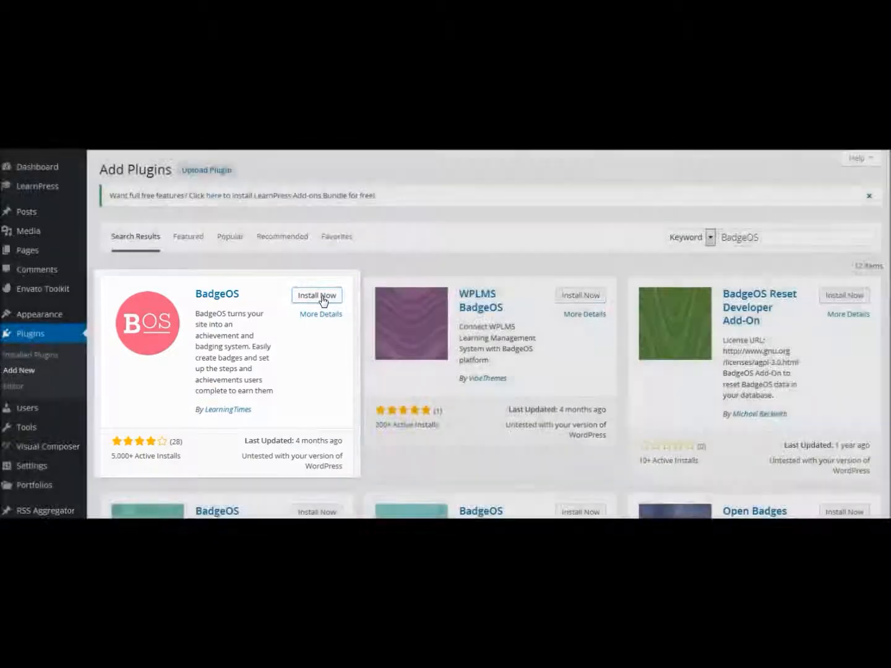
# - Install BadgeOS 1.4.7 from its plugin card
pyautogui.click(317, 294)
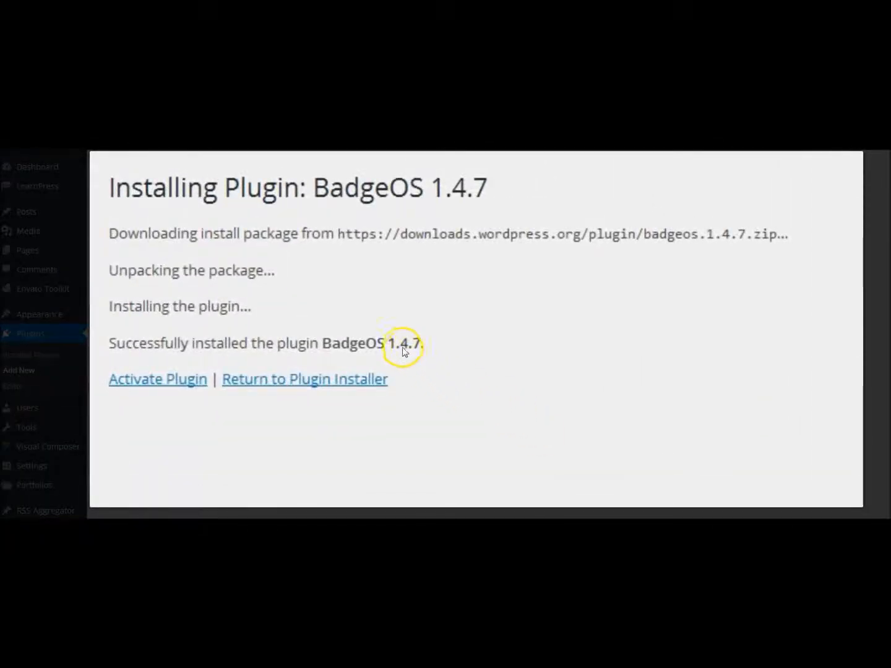
pyautogui.moveTo(413, 352)
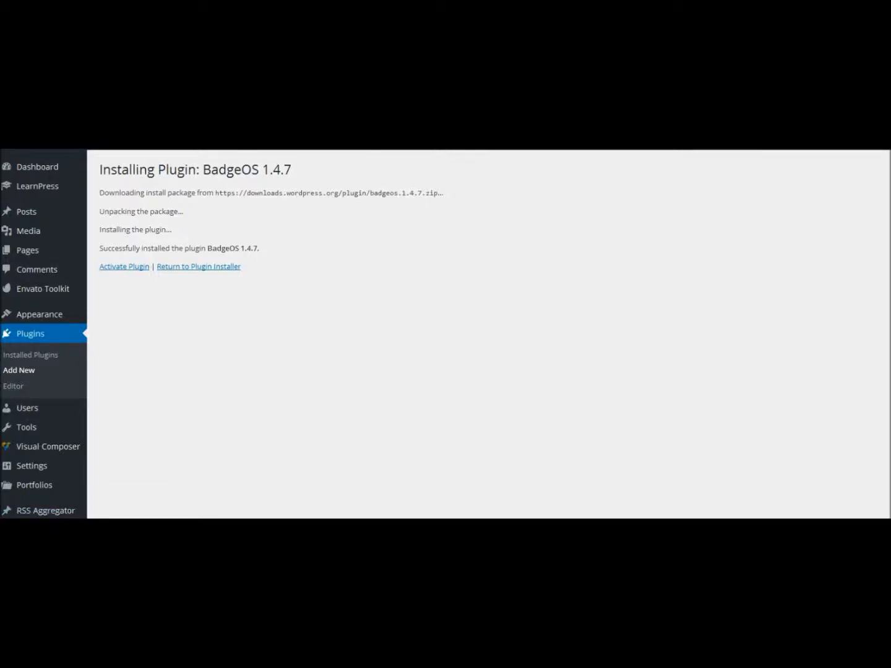
# - Activate BadgeOS 1.4.7 from the installation results page
pyautogui.click(124, 266)
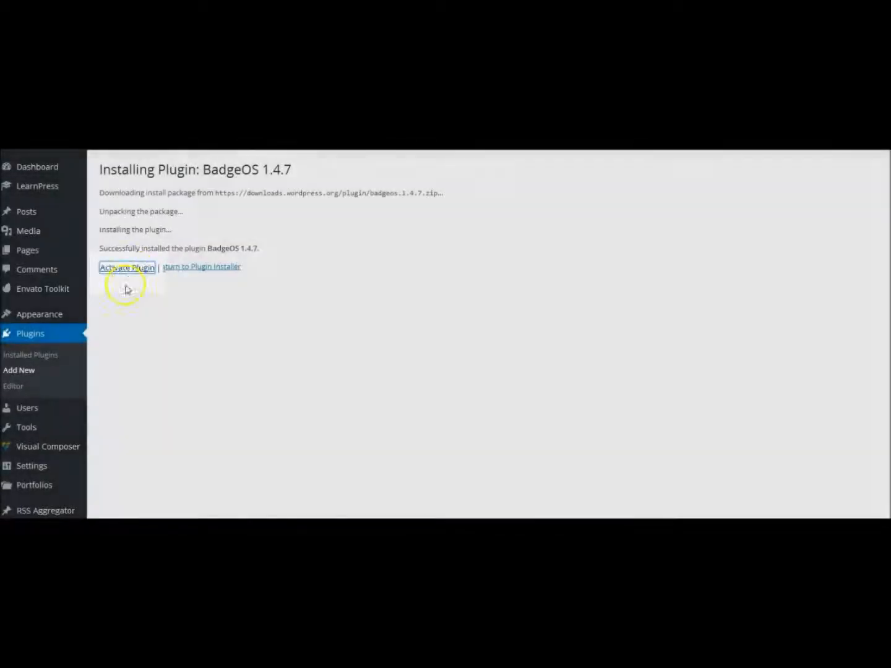
pyautogui.click(126, 268)
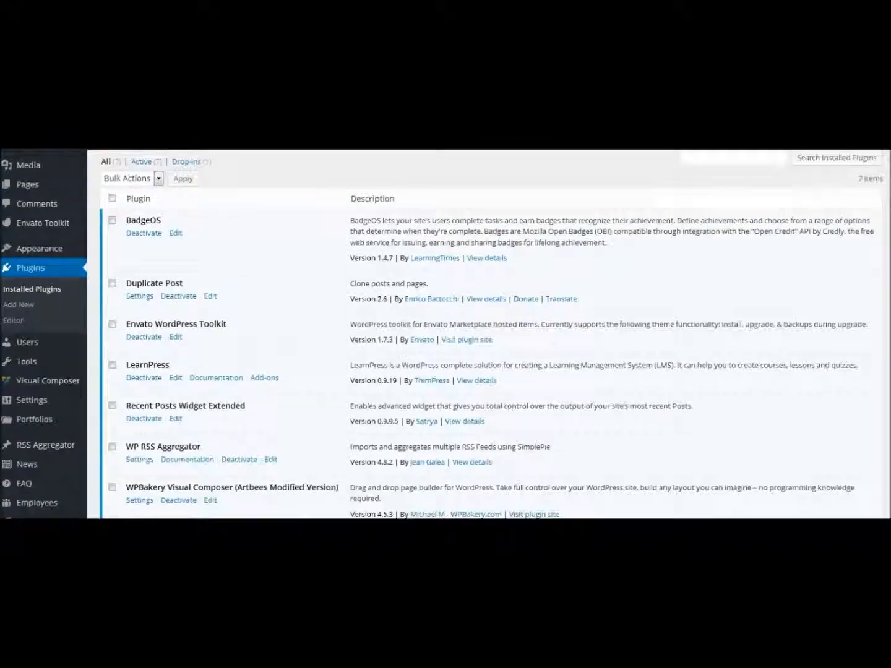
# - Expand the new BadgeOS sidebar menu showing Badges, Achievement Types, Submissions and Settings
pyautogui.scroll(-3)
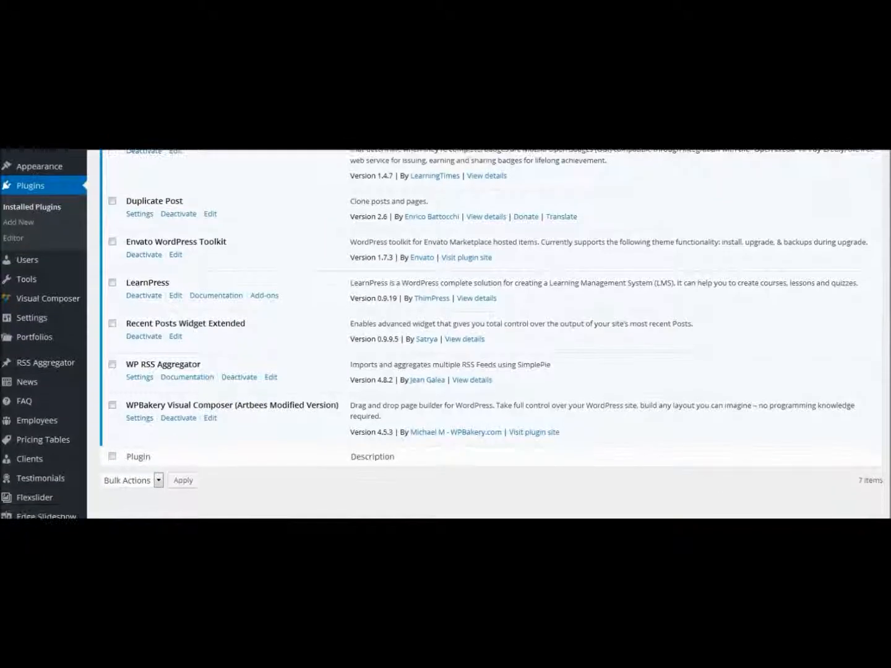
pyautogui.scroll(-3)
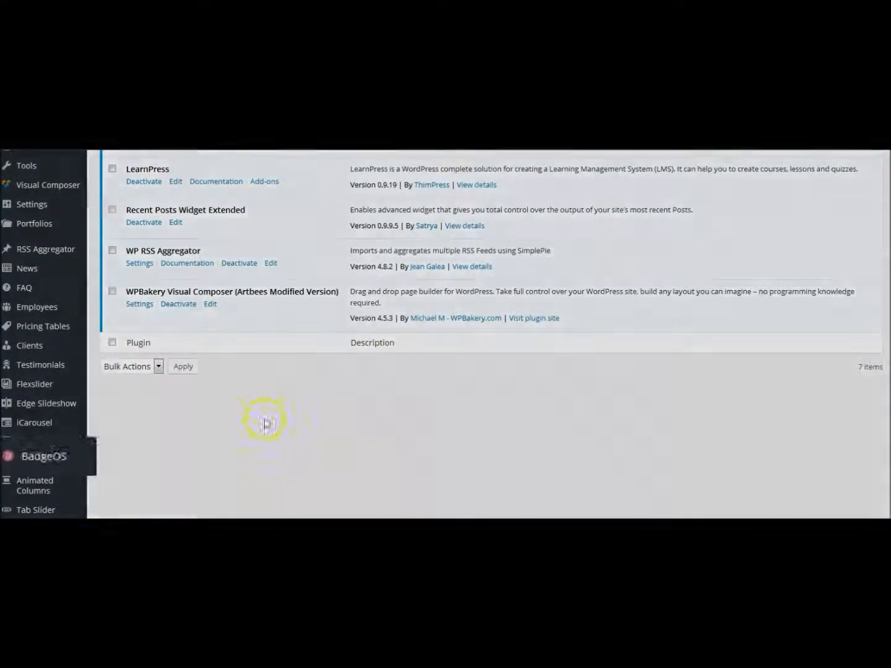
pyautogui.click(43, 456)
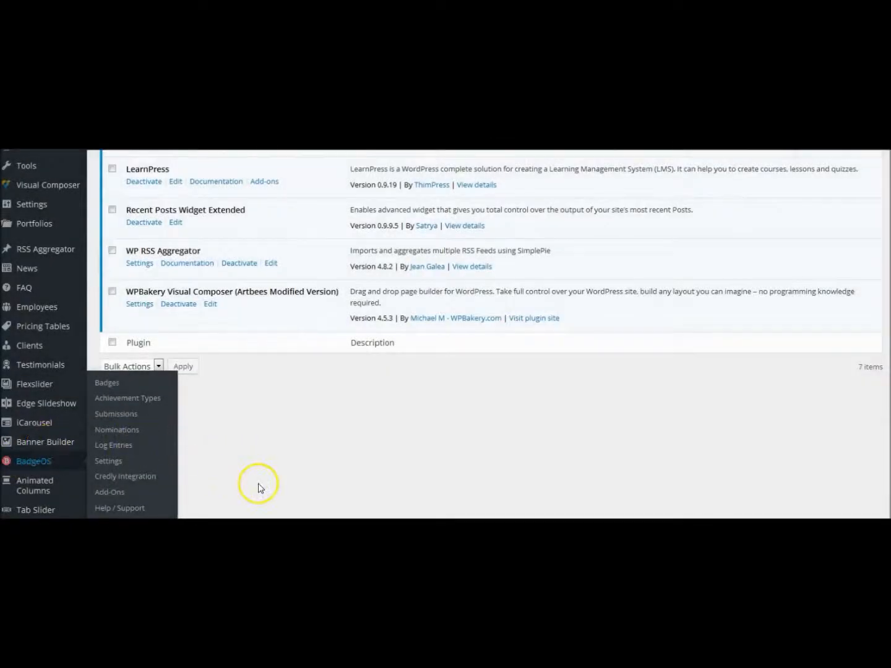
pyautogui.click(259, 482)
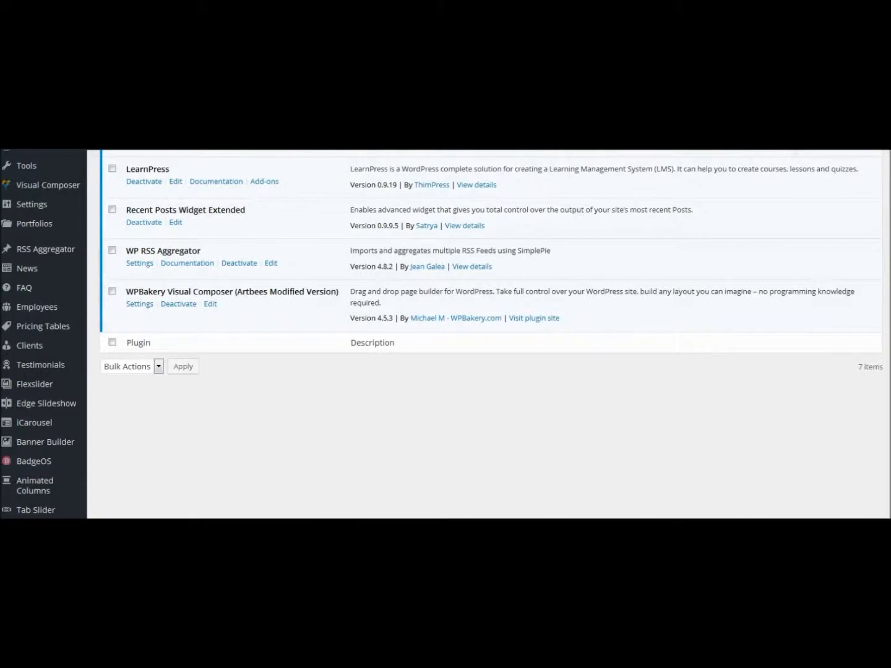